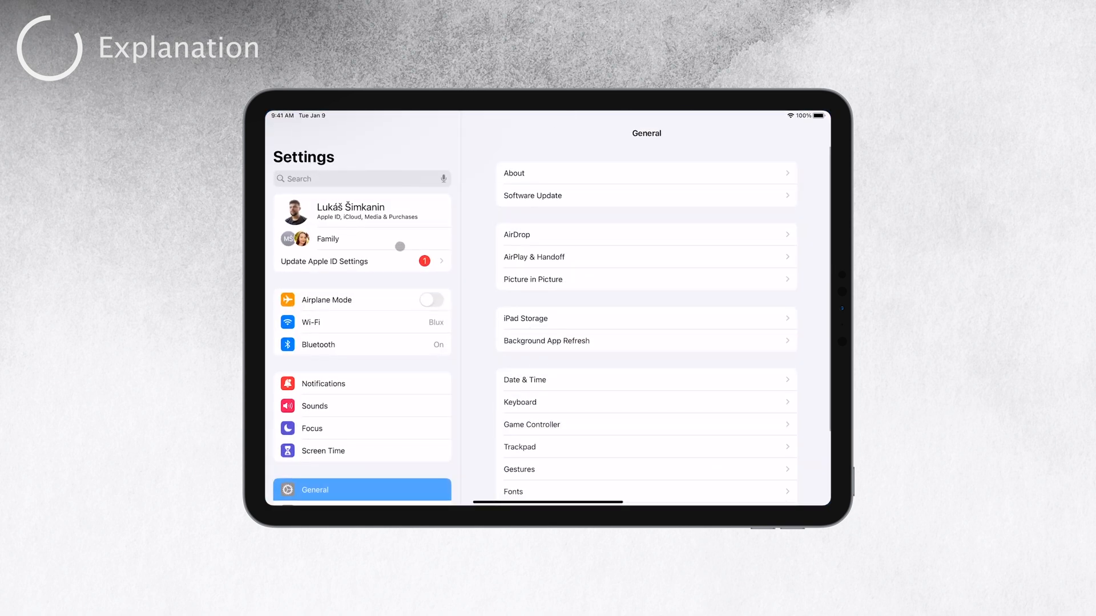
Leave Settings, browse the App Library's alphabetical list, and return to the Home Screen
scroll("down", 3)
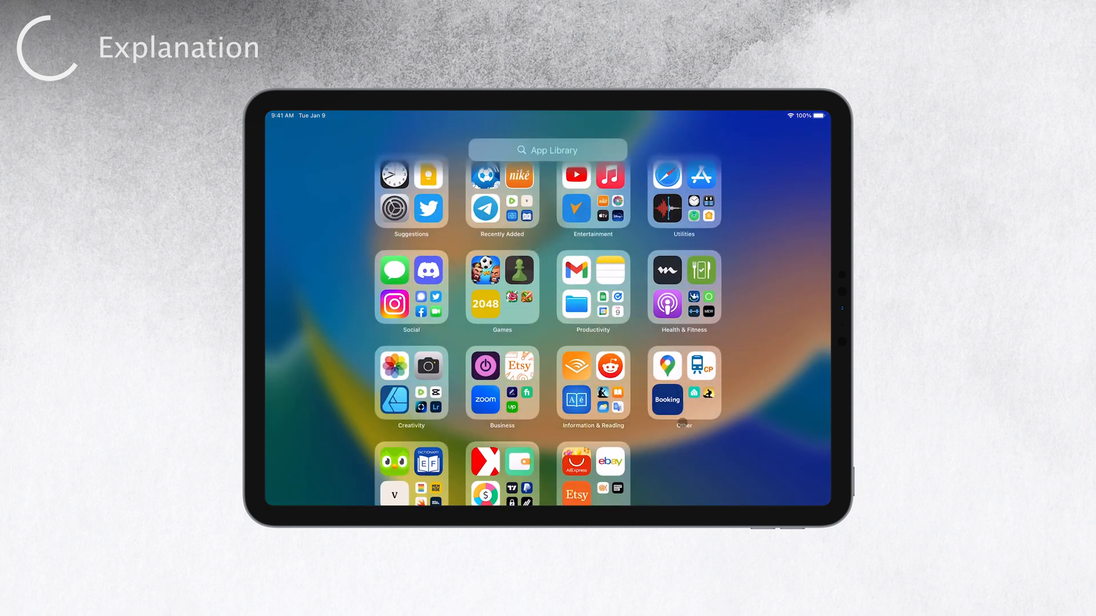
left_click(547, 149)
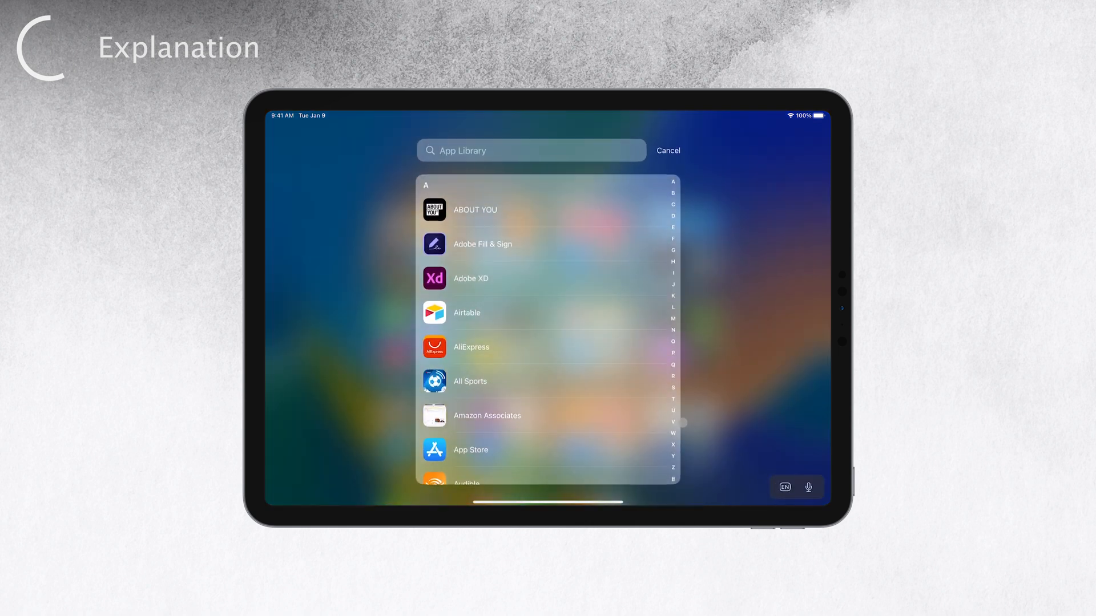
left_click(667, 150)
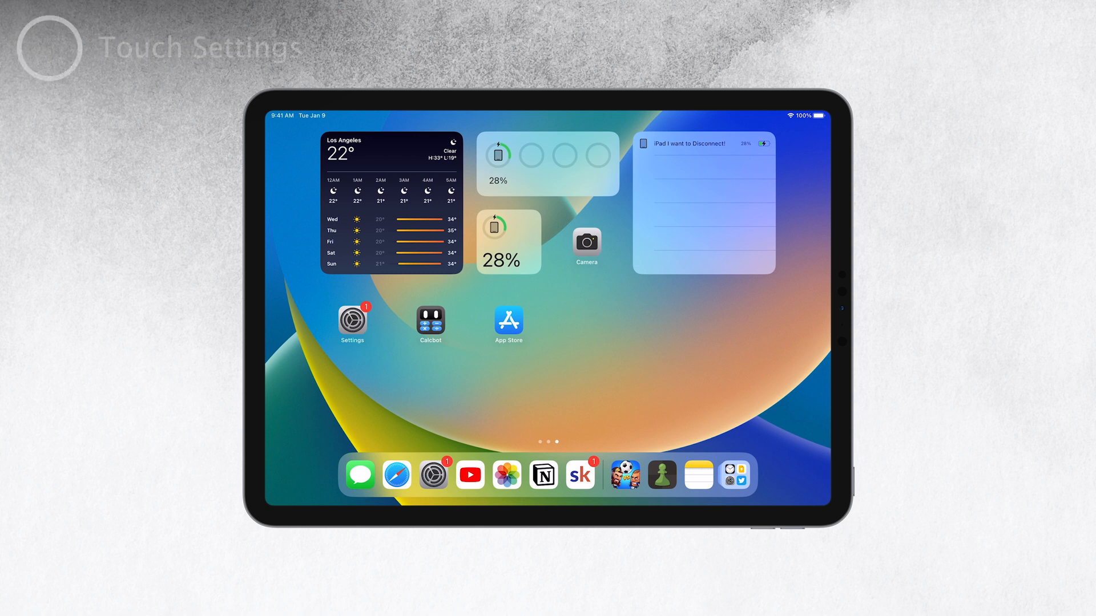
Launch Settings and navigate to Accessibility > Touch
left_click(431, 475)
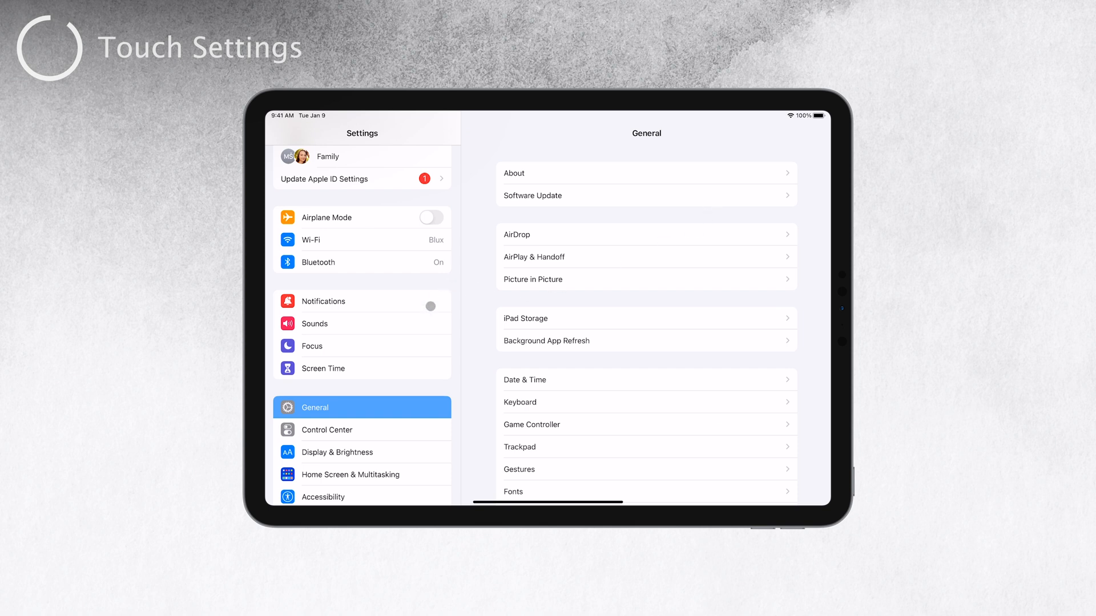
scroll("down", 3)
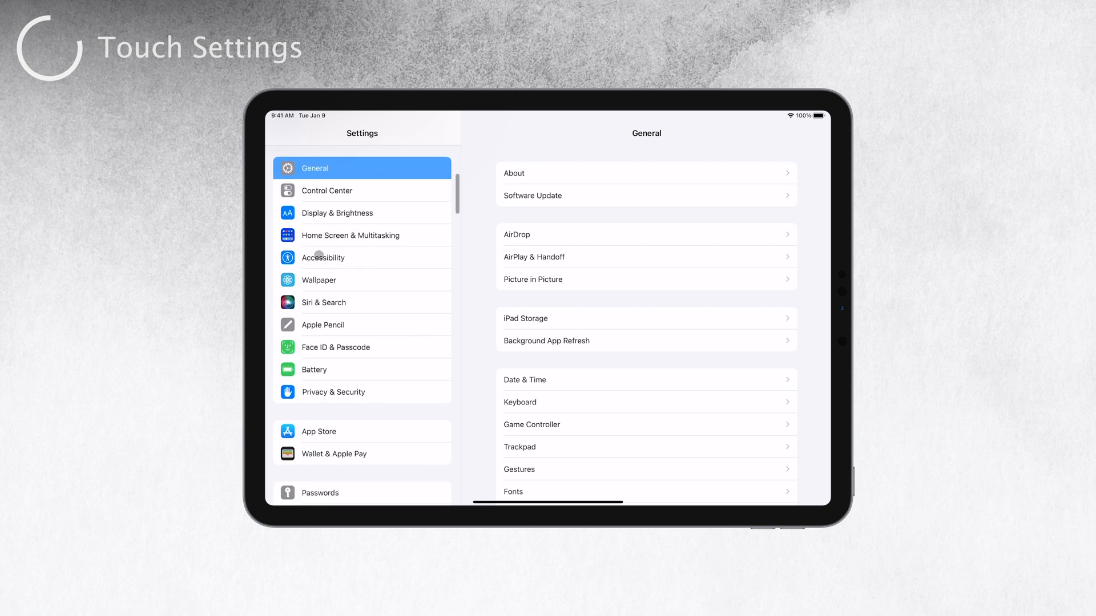
left_click(322, 257)
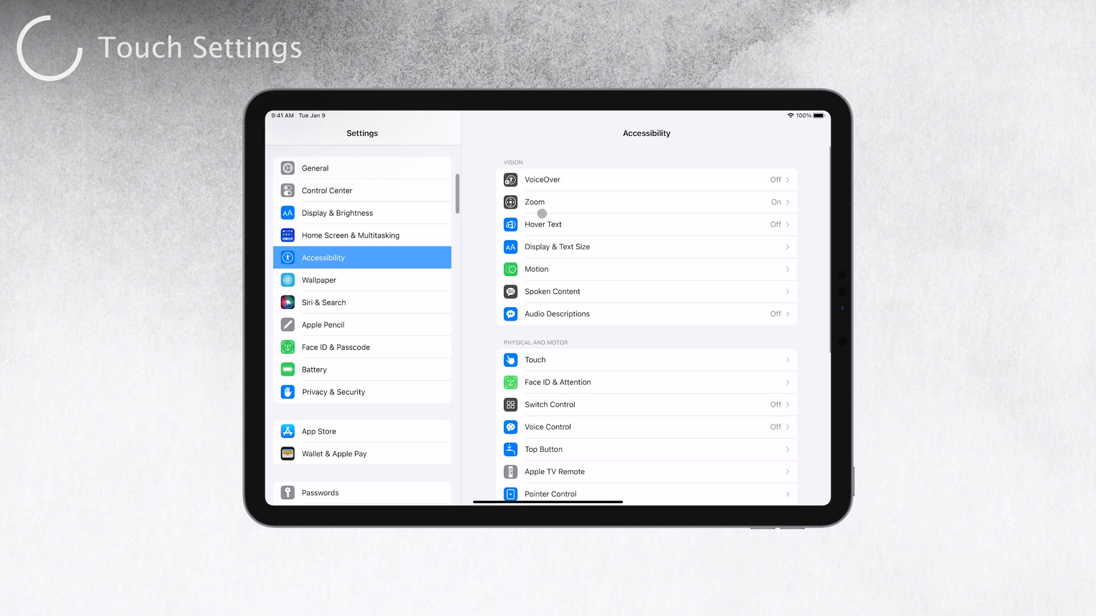
left_click(534, 360)
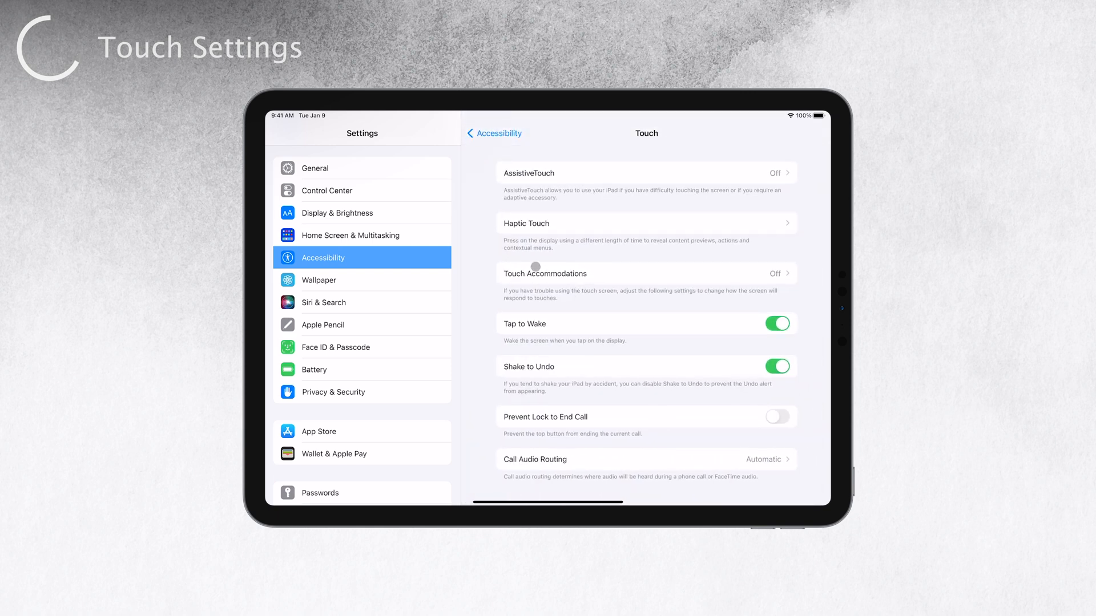
In Touch Accommodations, raise Hold Duration to 0.15 seconds, then switch Hold Duration off
left_click(546, 273)
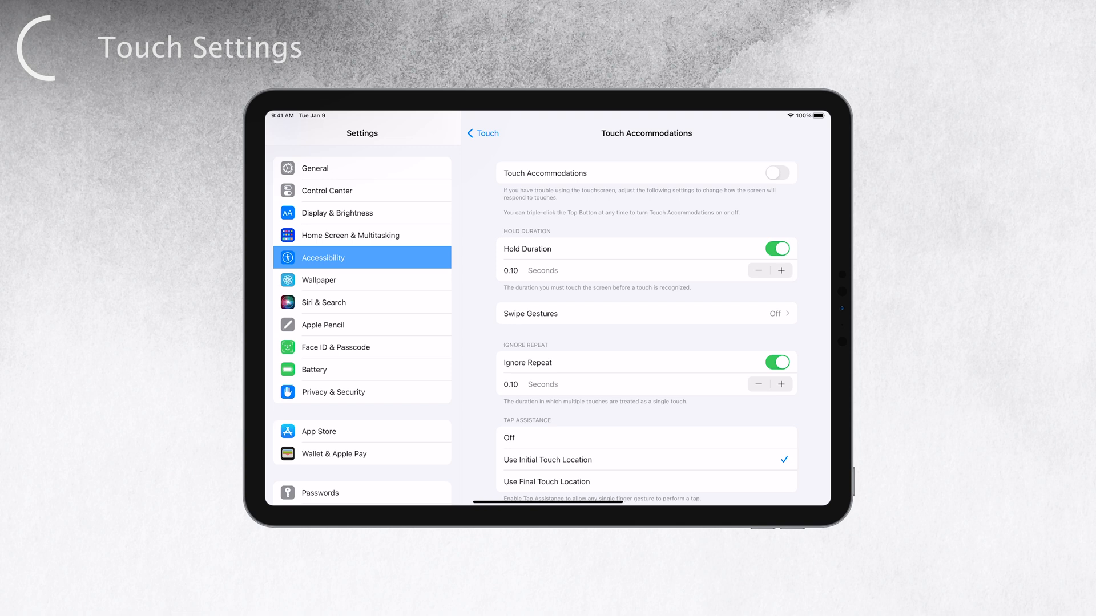
left_click(642, 257)
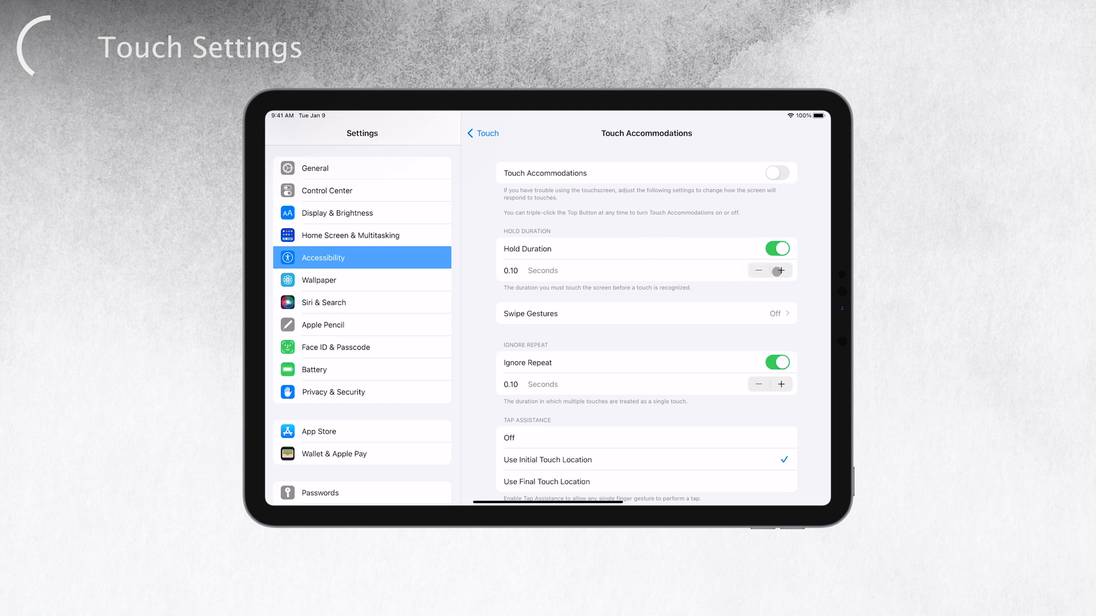
left_click(781, 271)
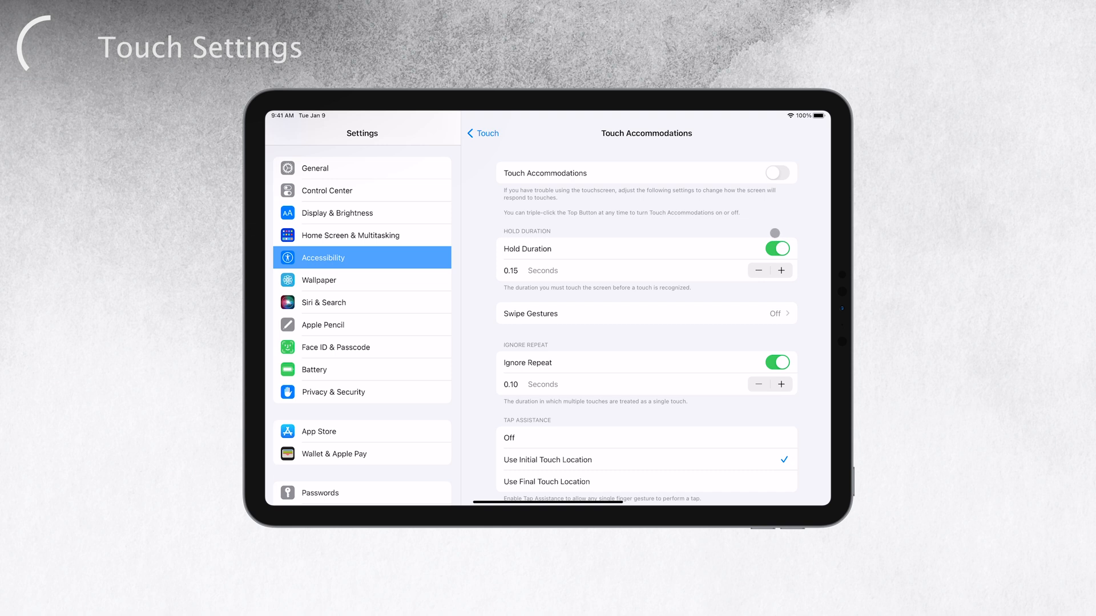
left_click(776, 248)
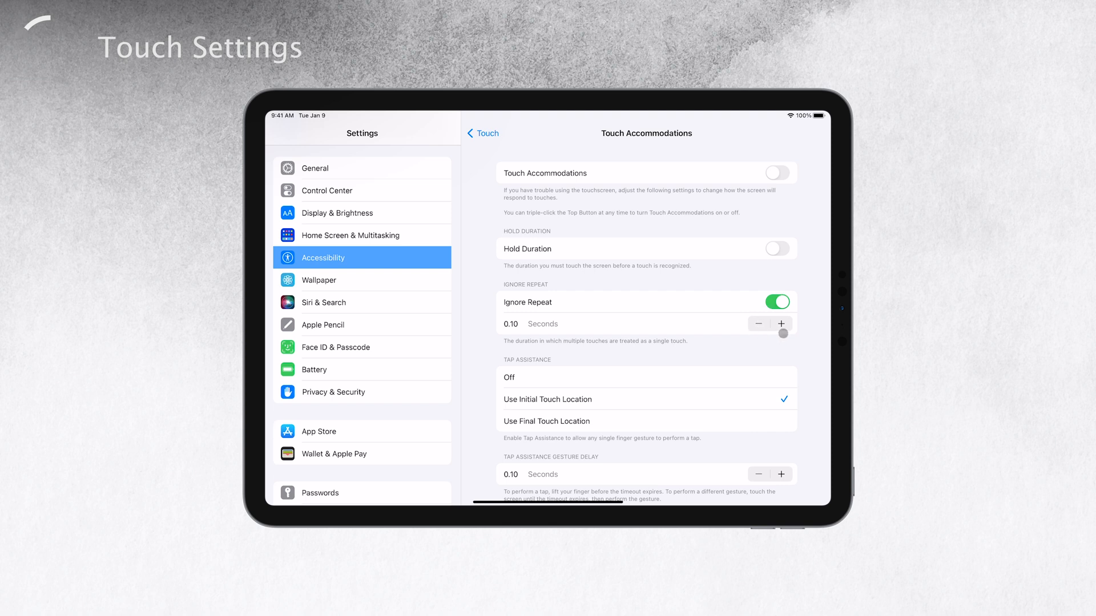
Increase the Ignore Repeat duration step by step toward 0.95 seconds
left_click(781, 323)
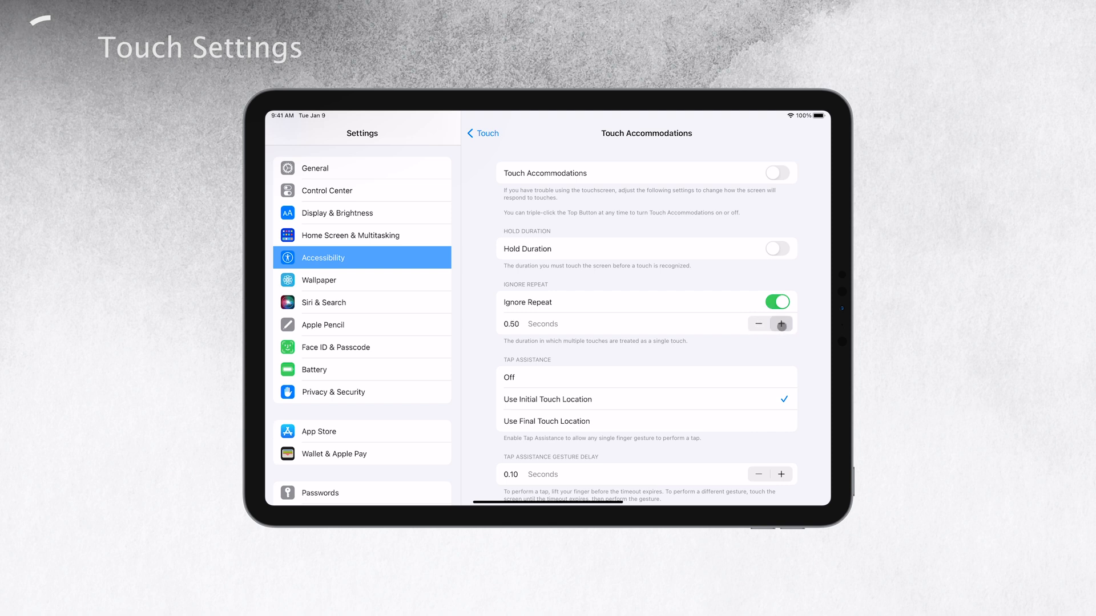
left_click(781, 323)
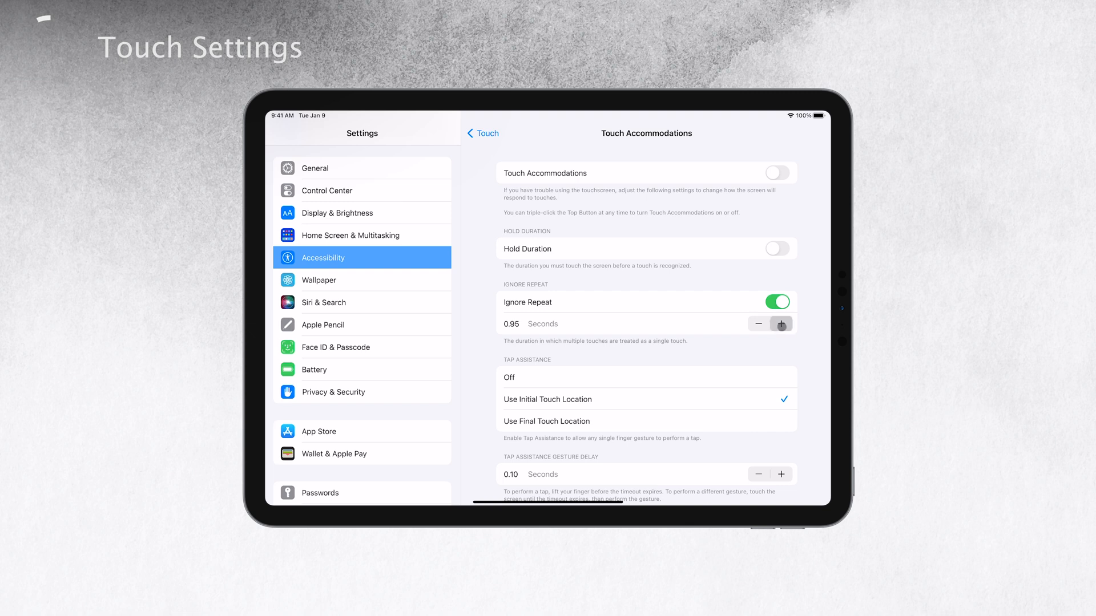
left_click(781, 323)
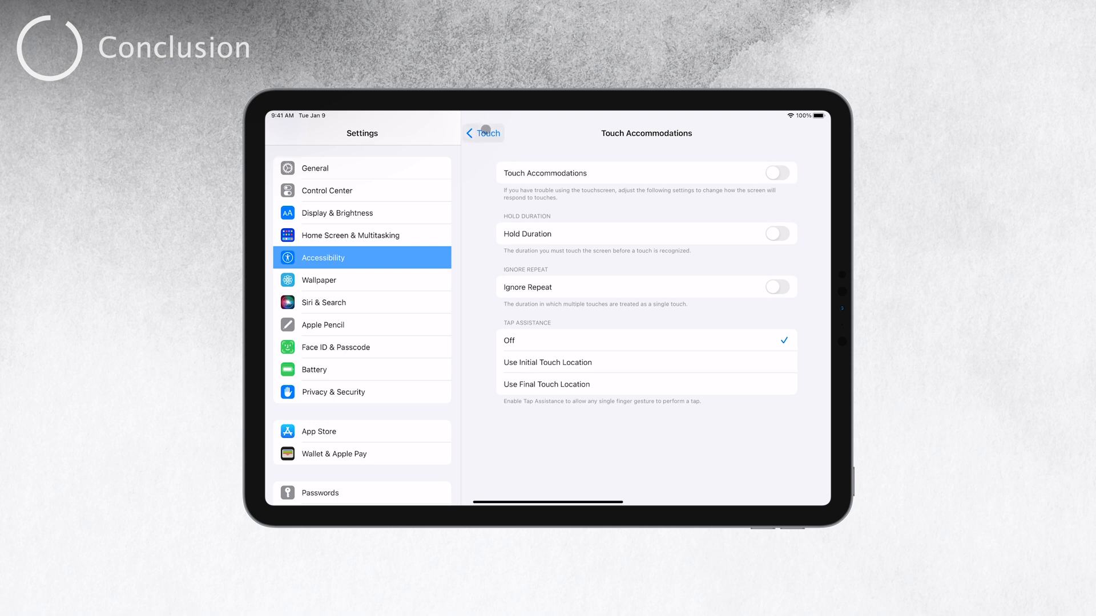
Return to the Accessibility page, leaving Touch Accommodations fully disabled
left_click(481, 132)
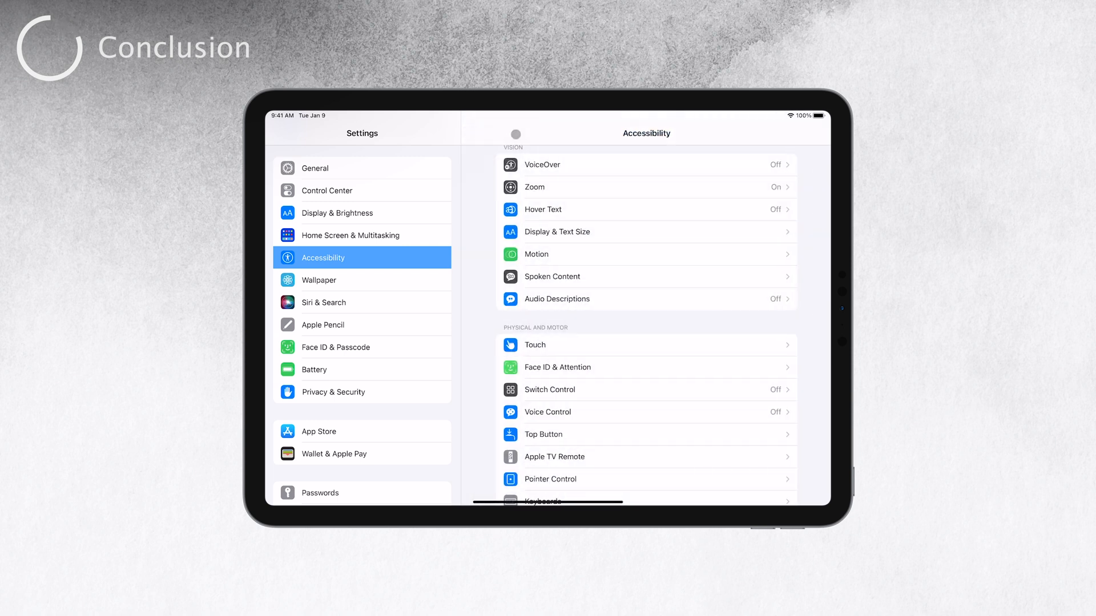